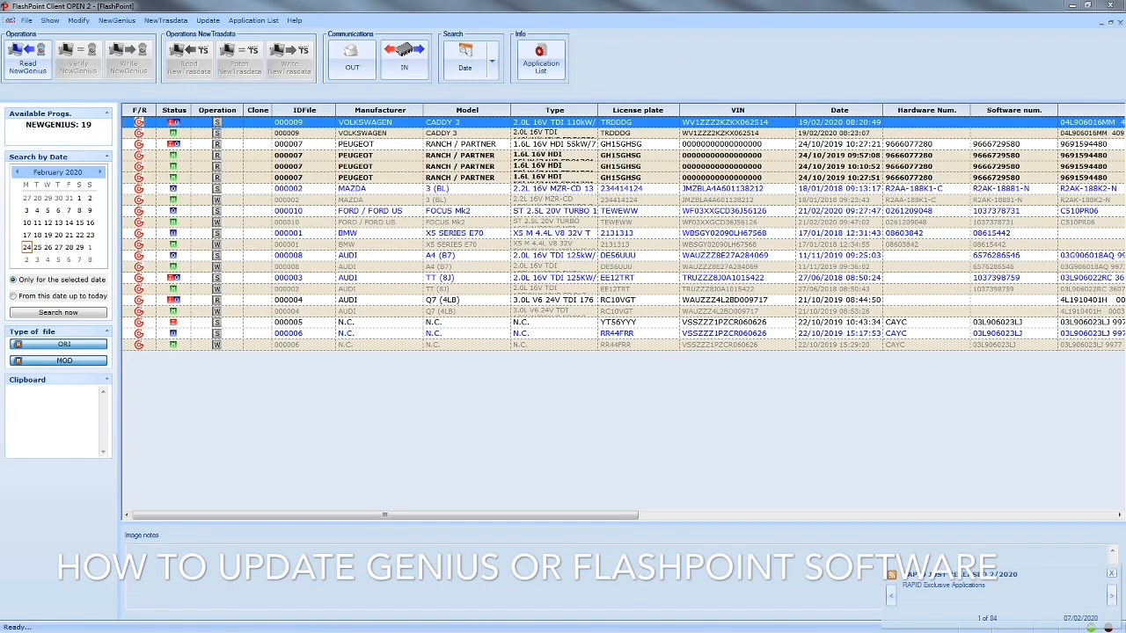
mouse_move(489, 401)
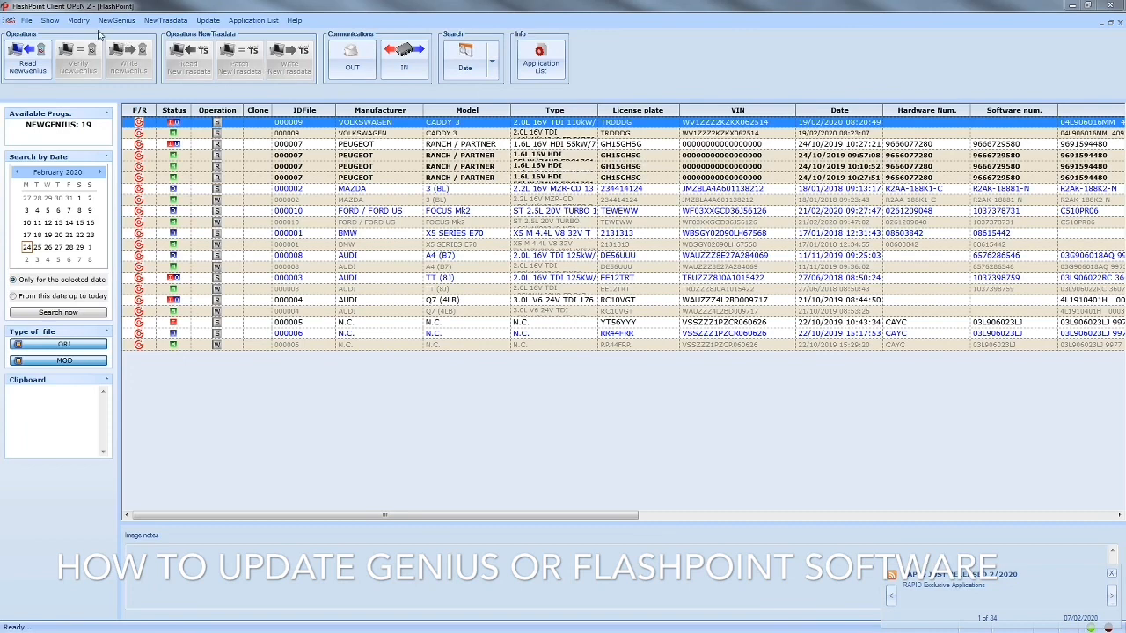
mouse_move(77, 21)
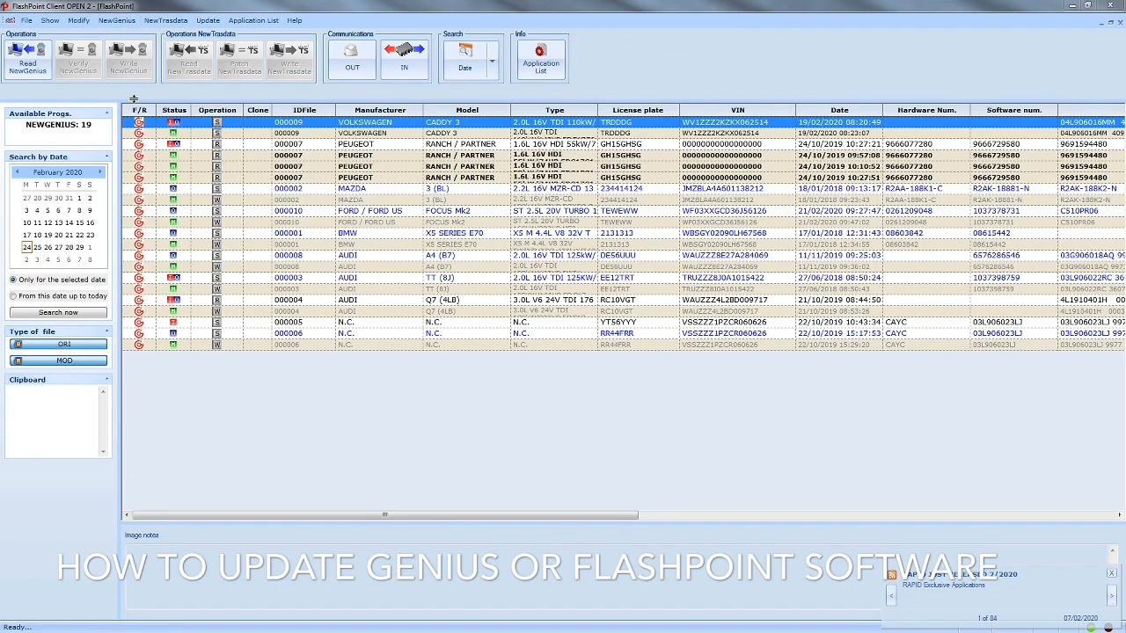
- Show the Update menu choices for the Genius tool, FlashPoint software and database
click(116, 21)
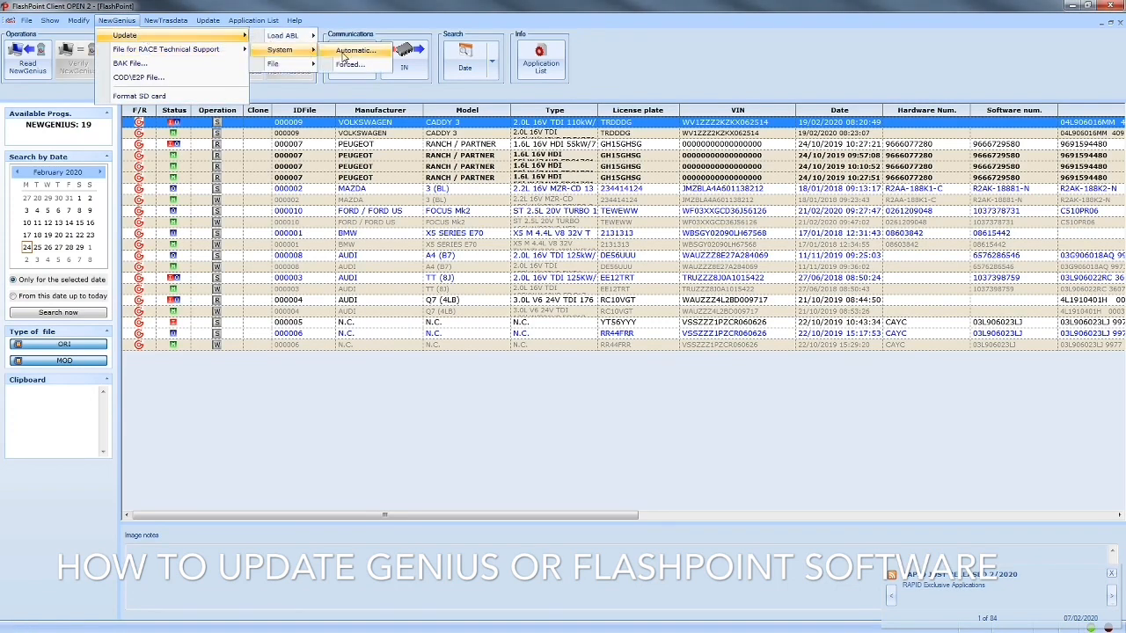
mouse_move(350, 65)
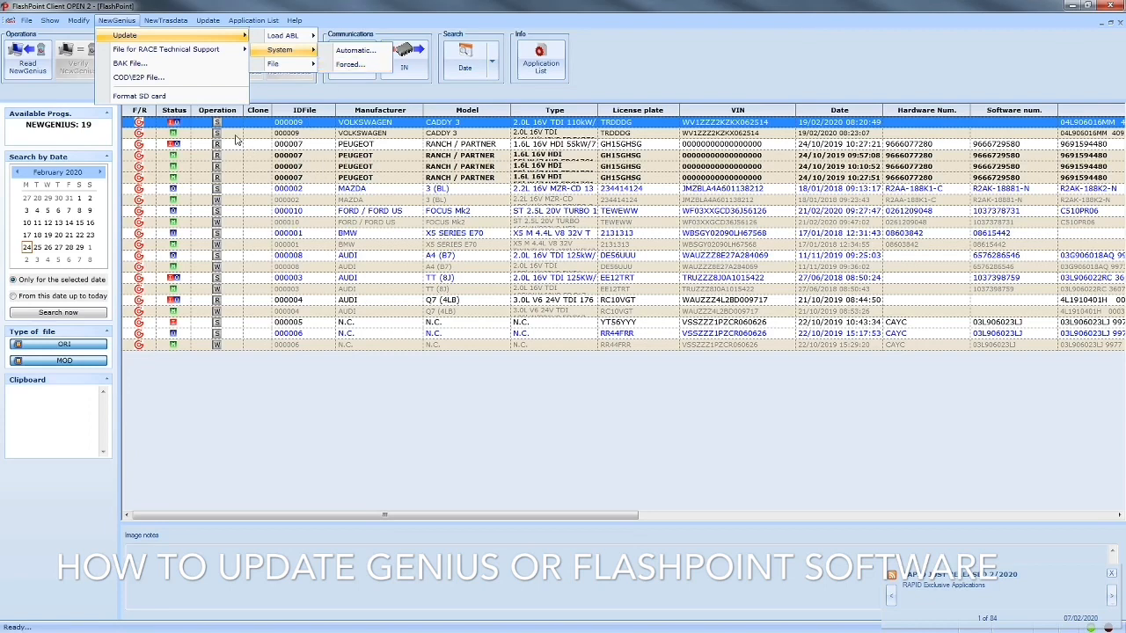
click(207, 19)
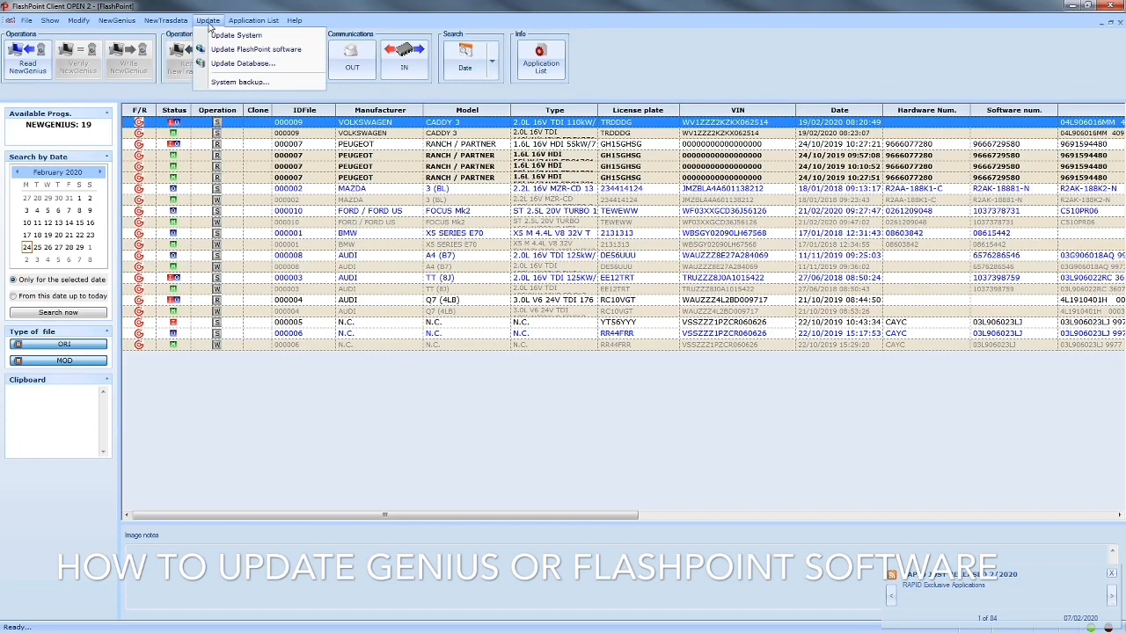
mouse_move(236, 35)
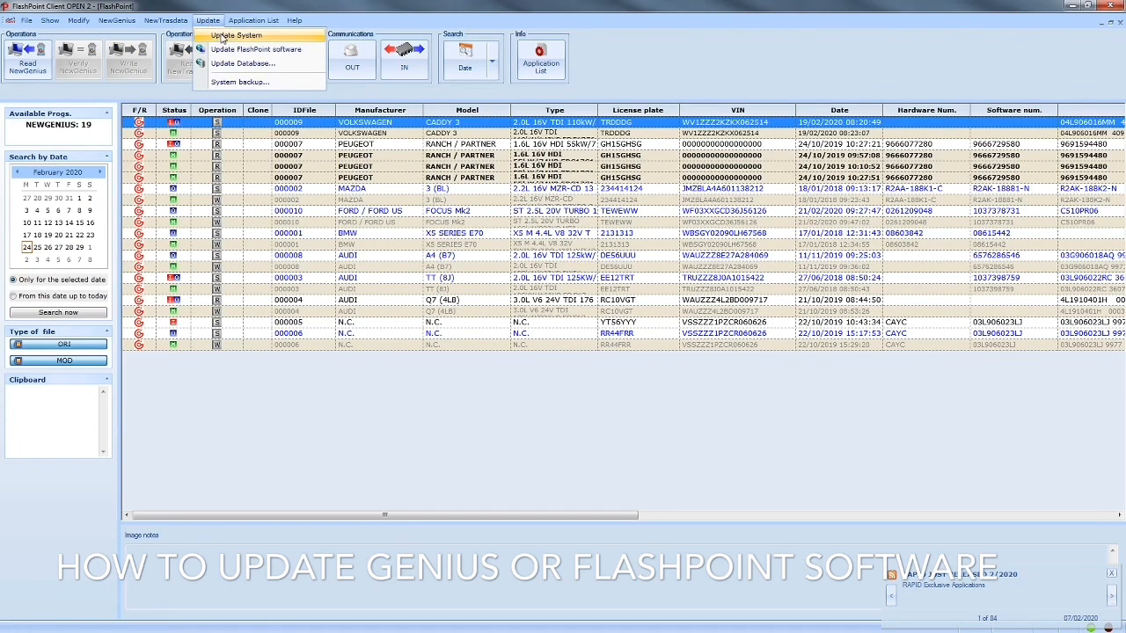
mouse_move(244, 49)
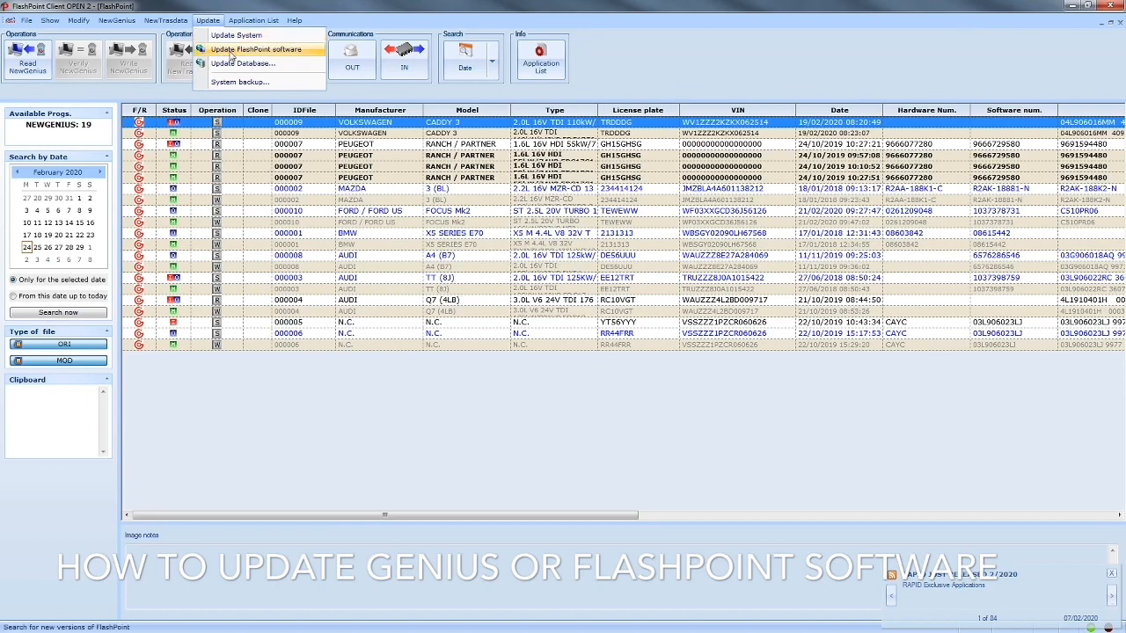
mouse_move(243, 63)
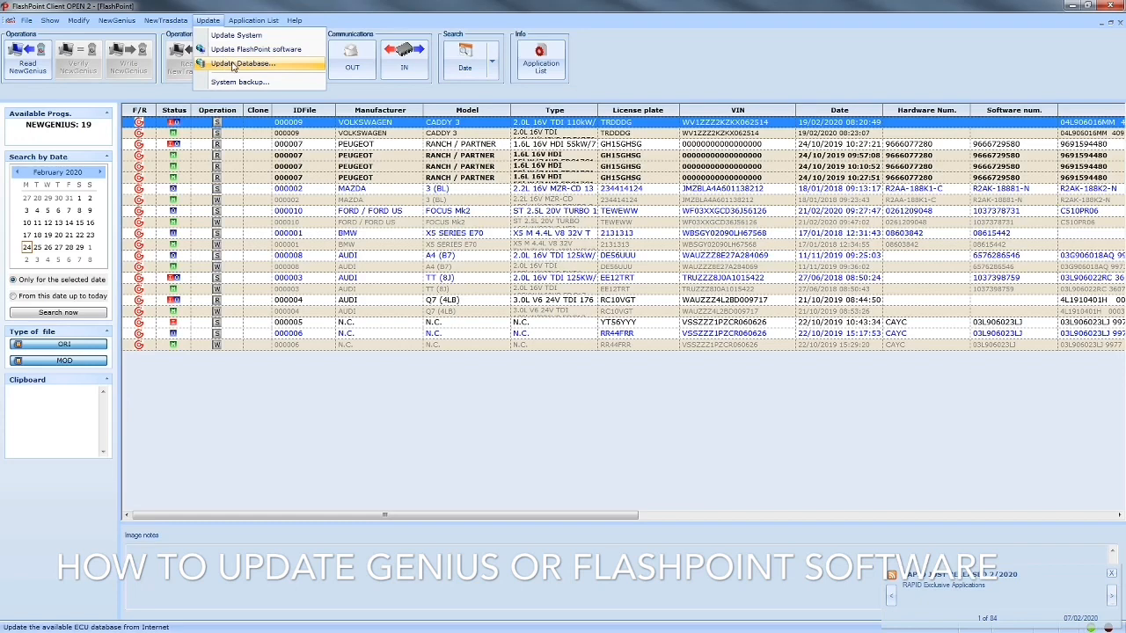
mouse_move(255, 50)
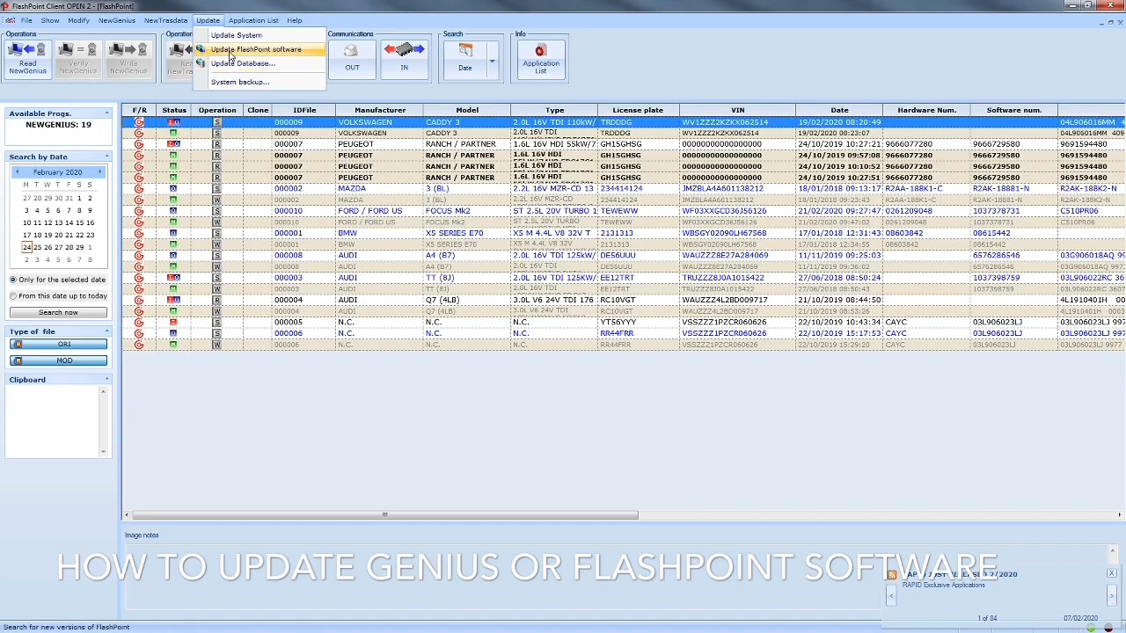
mouse_move(243, 64)
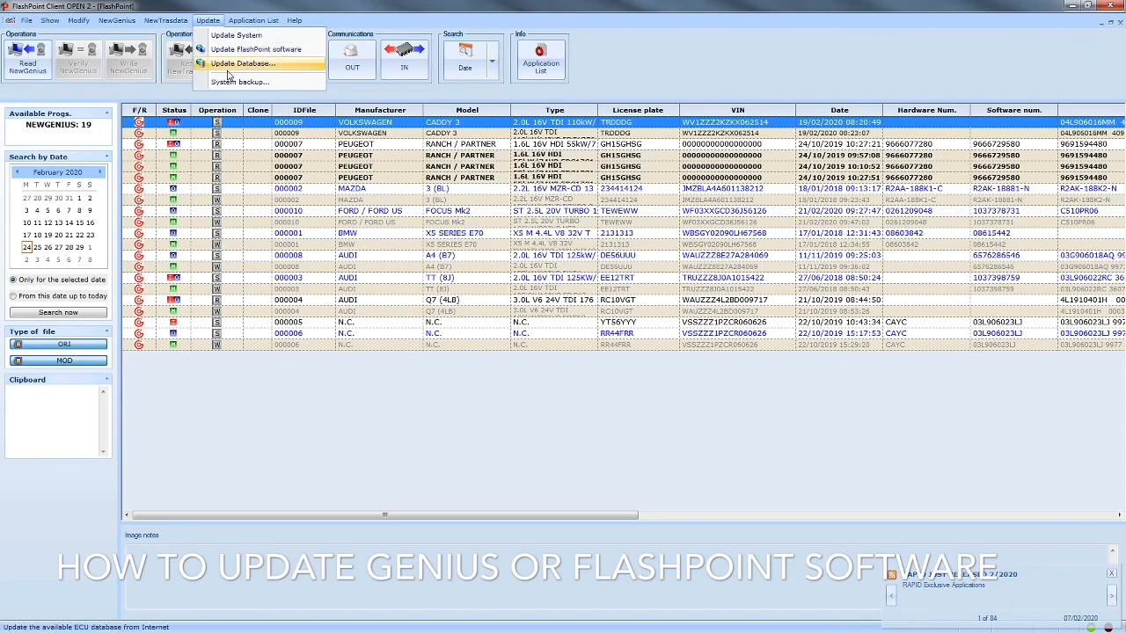